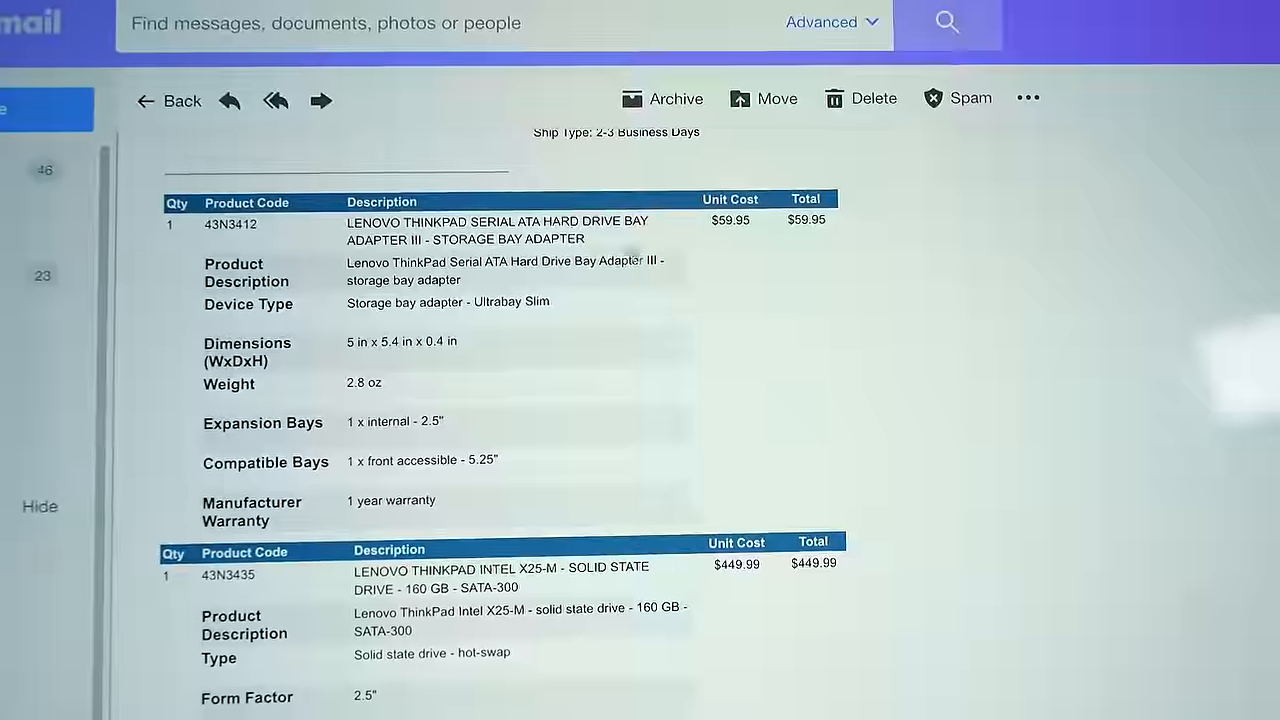
Step: Scroll the Lenovo order receipt from the storage bay adapter down to the 8400 mAh battery
scroll("down", 3)
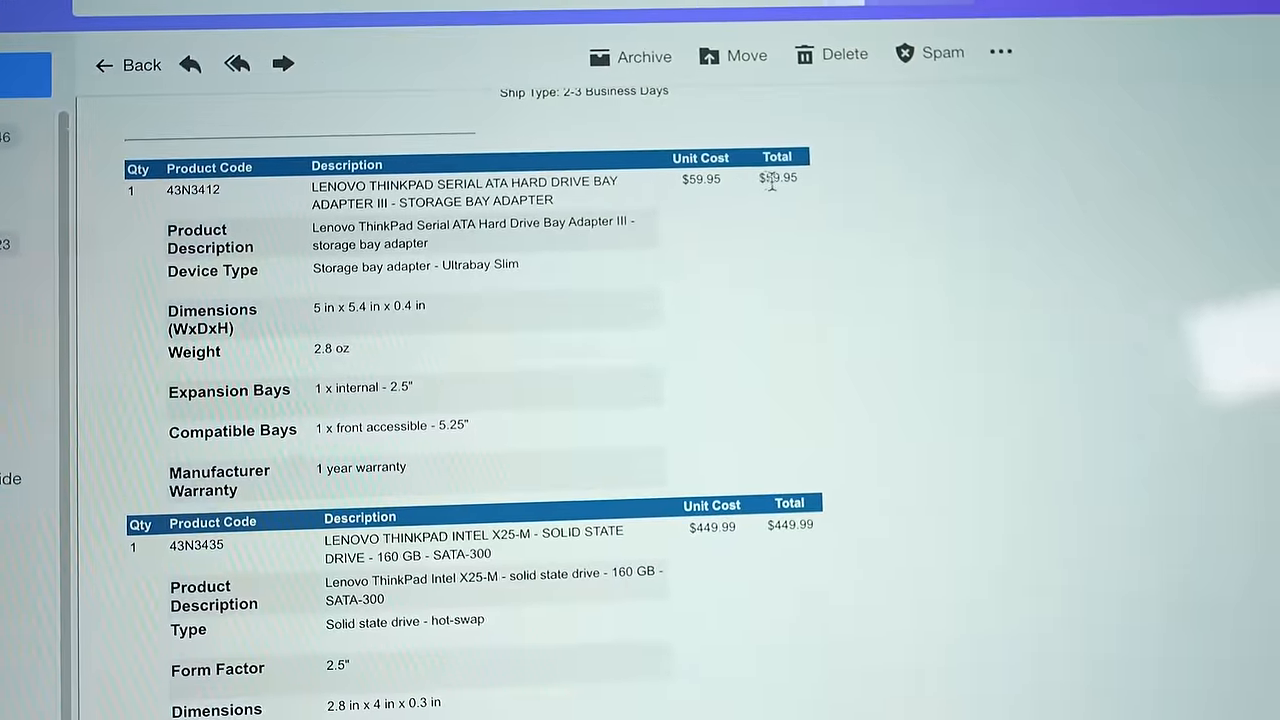
scroll("down", 3)
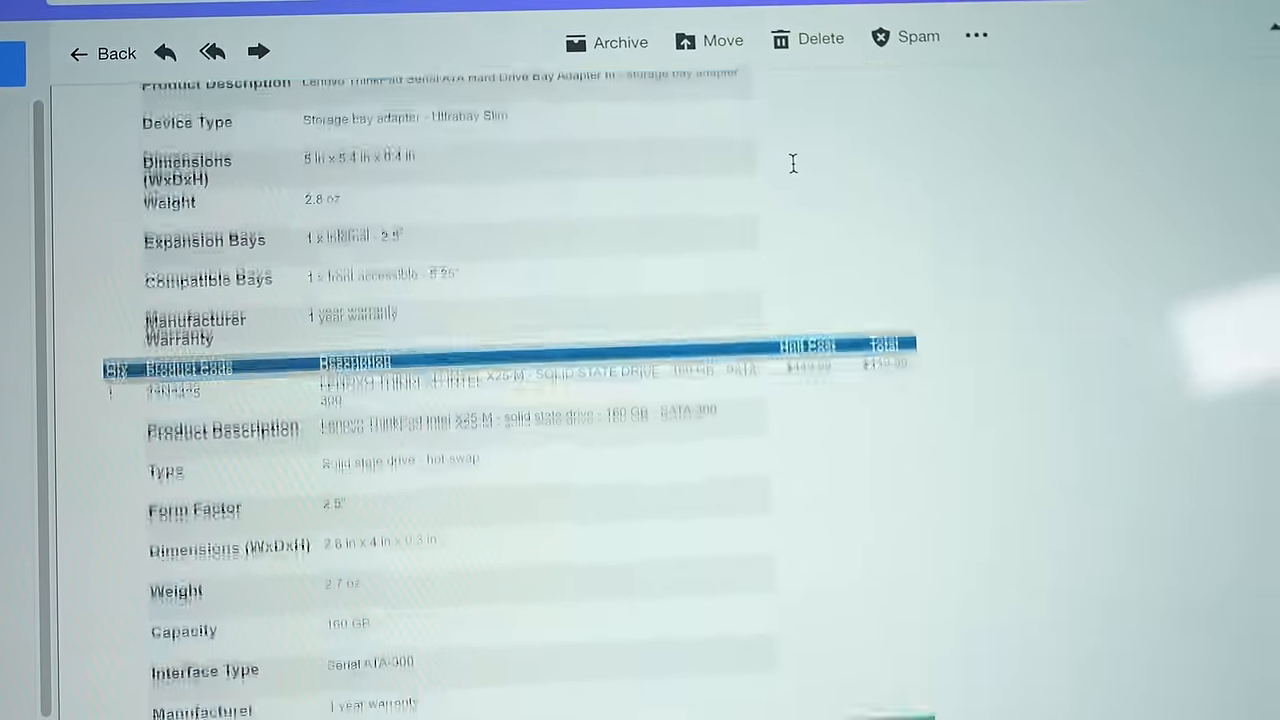
scroll("down", 3)
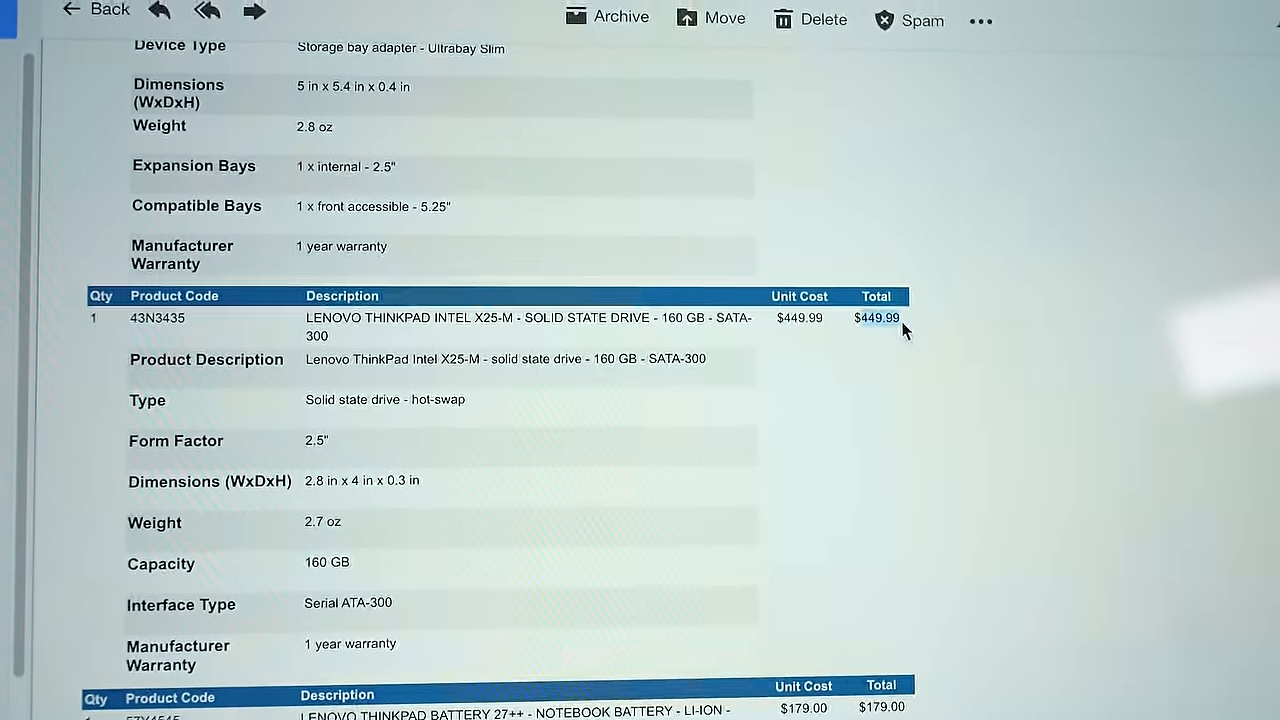
scroll("down", 3)
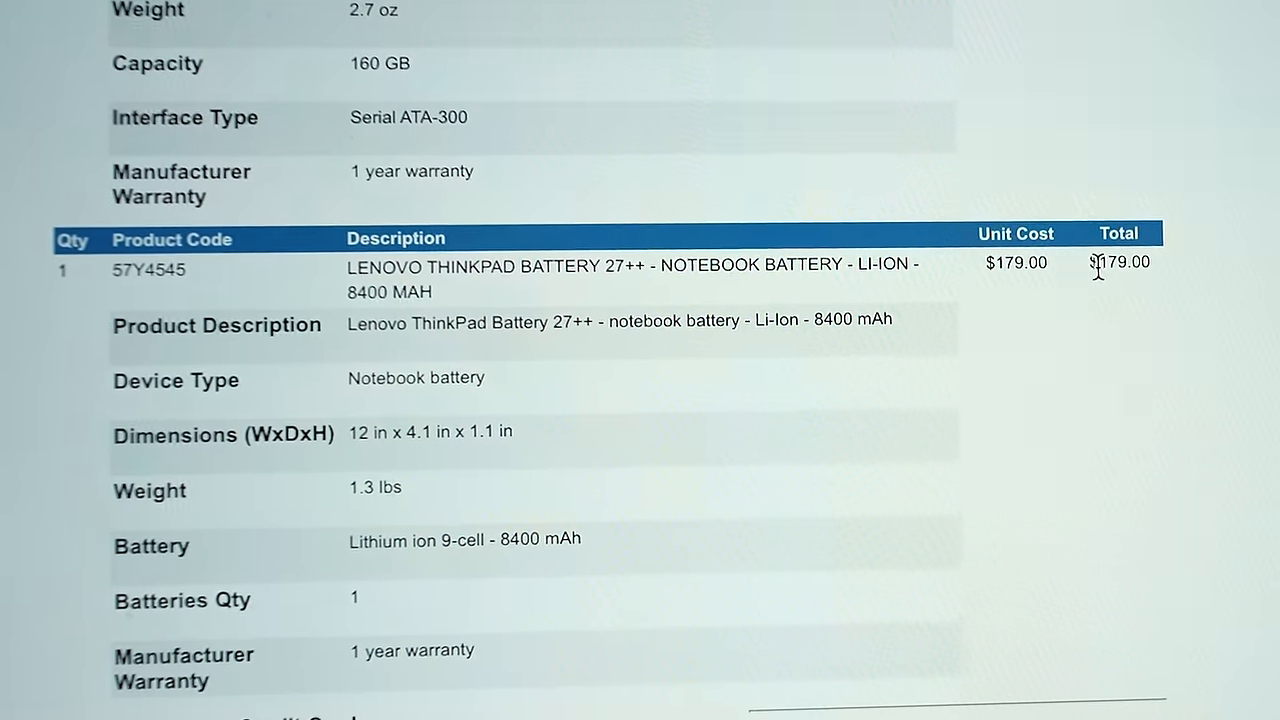
scroll("down", 3)
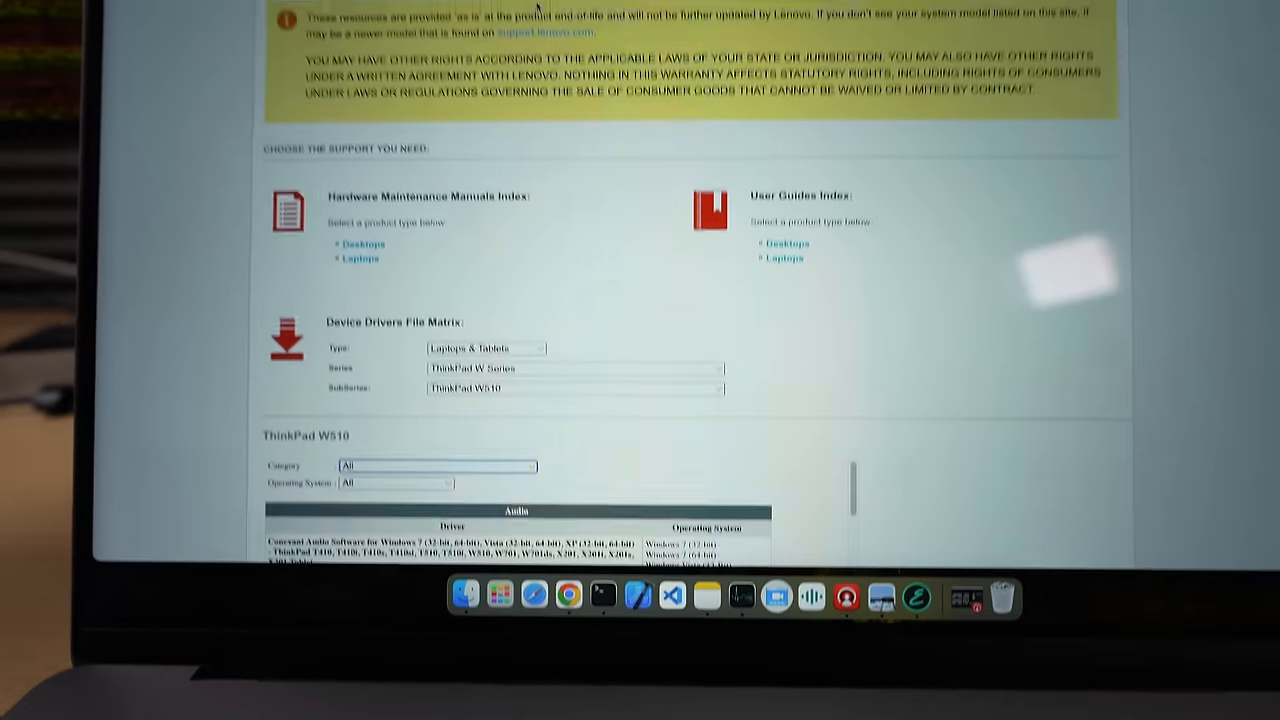
Step: Scroll the ThinkPad W510 driver file matrix from audio drivers down to BIOS utilities
scroll("down", 3)
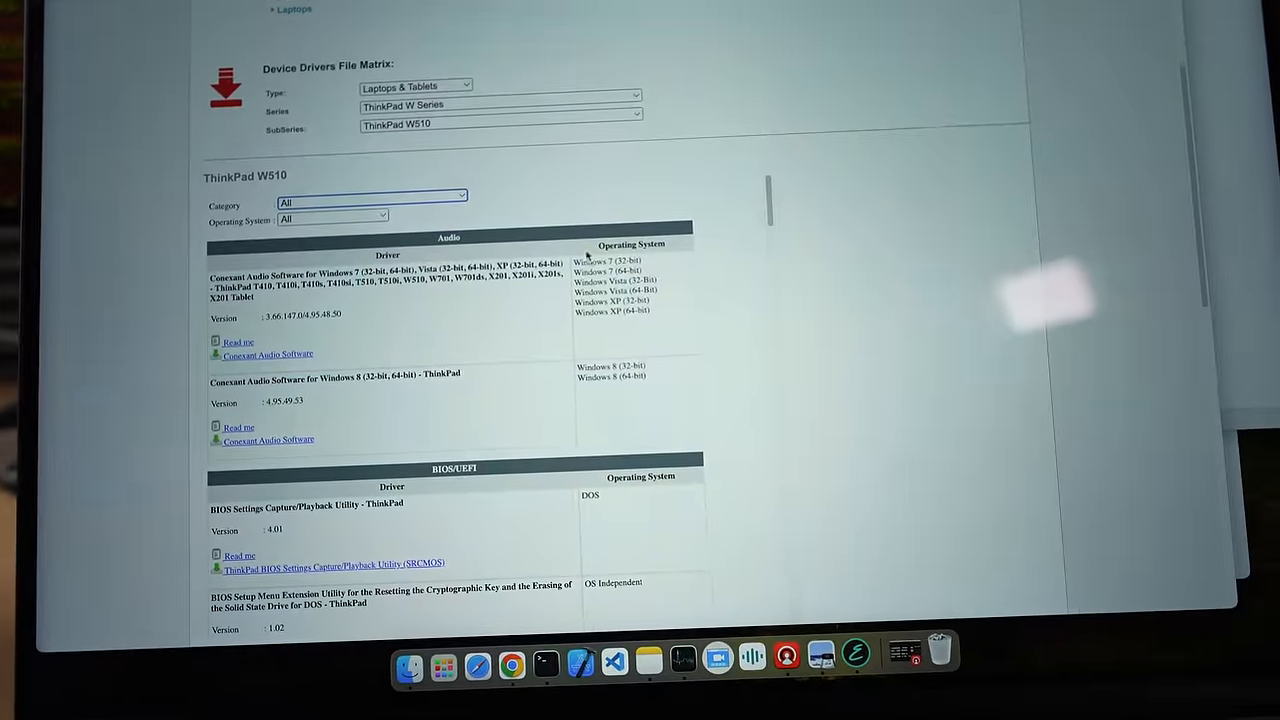
scroll("down", 3)
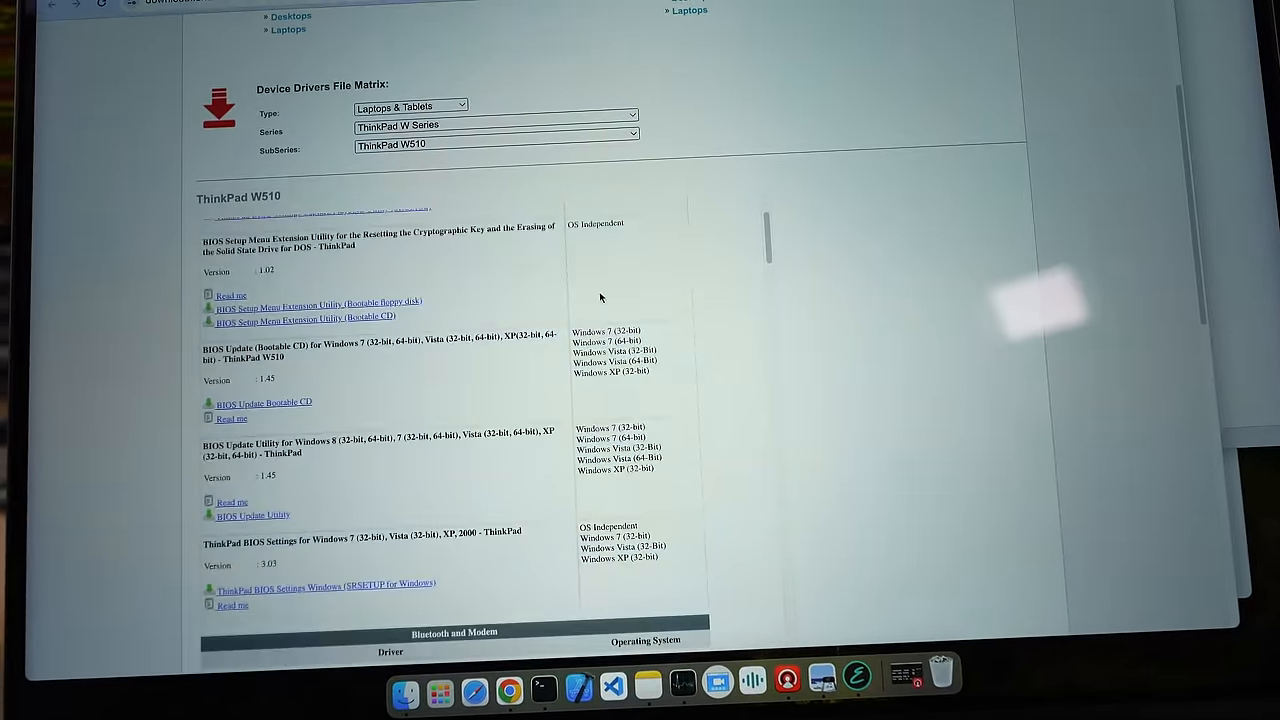
scroll("down", 3)
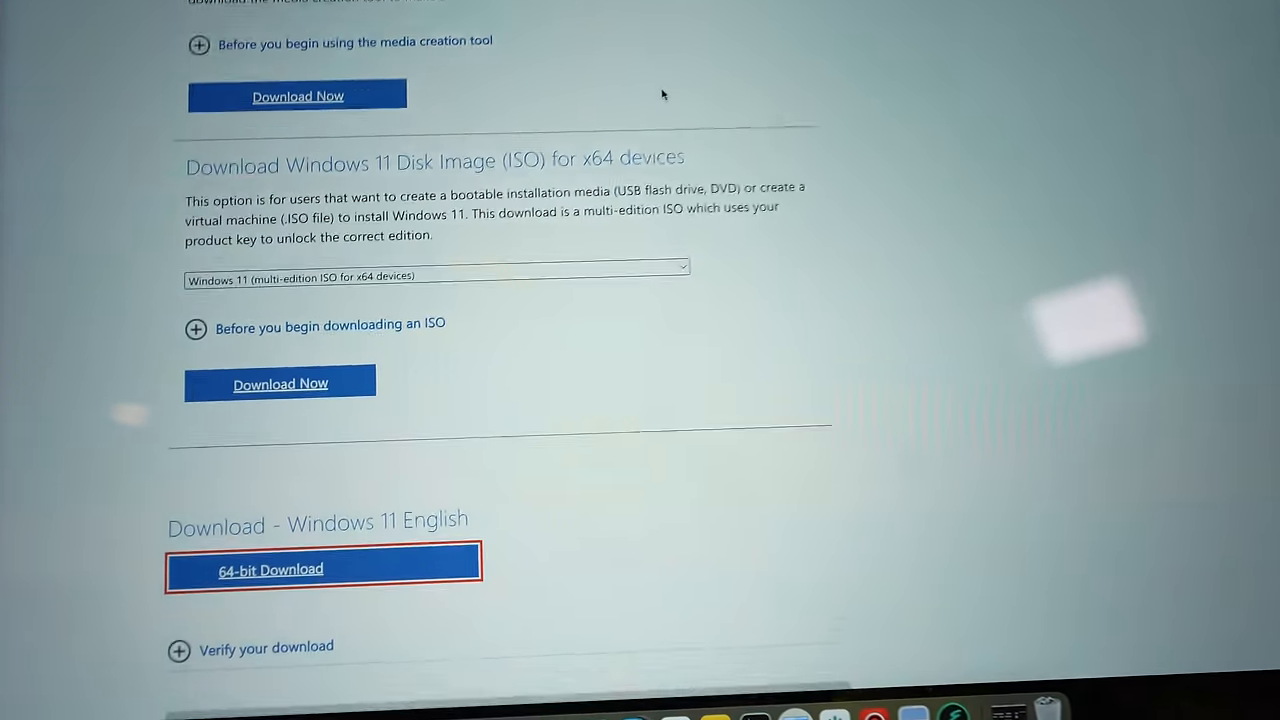
Step: Scroll to the Windows 11 English 64-bit Download button
scroll("up", 3)
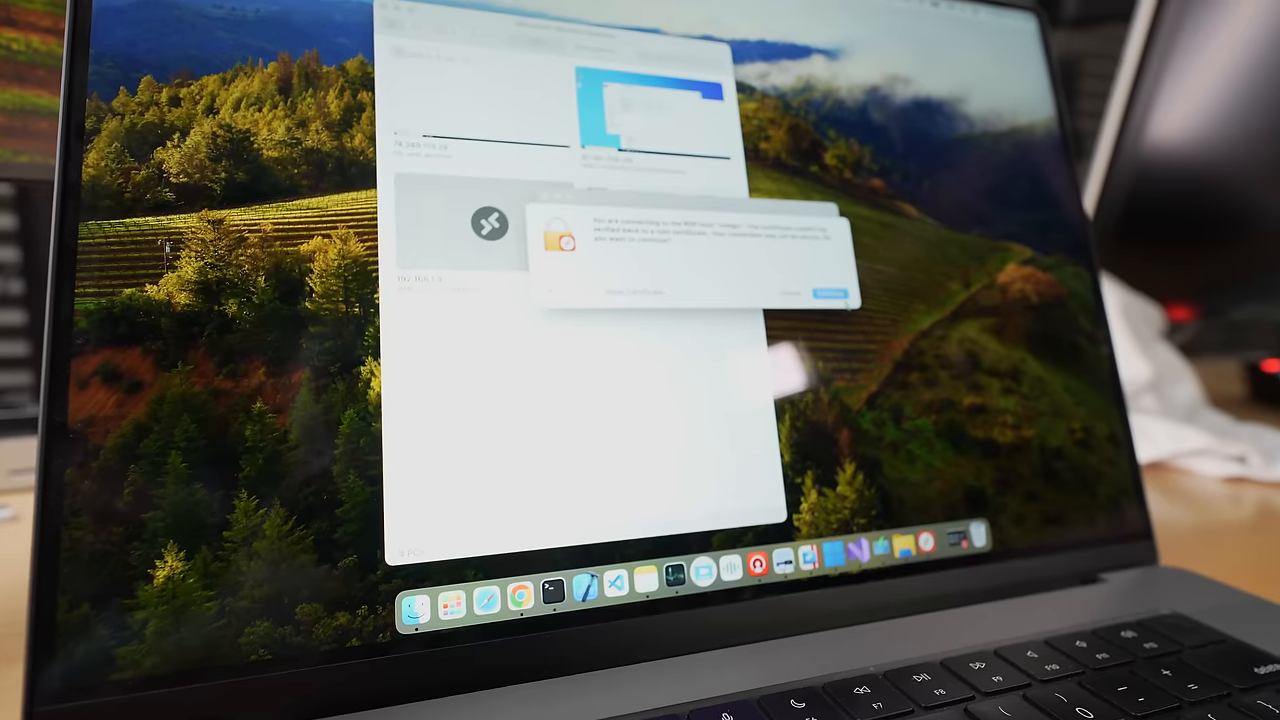
Step: Accept the remote PC's unverified certificate with Continue
left_click(830, 293)
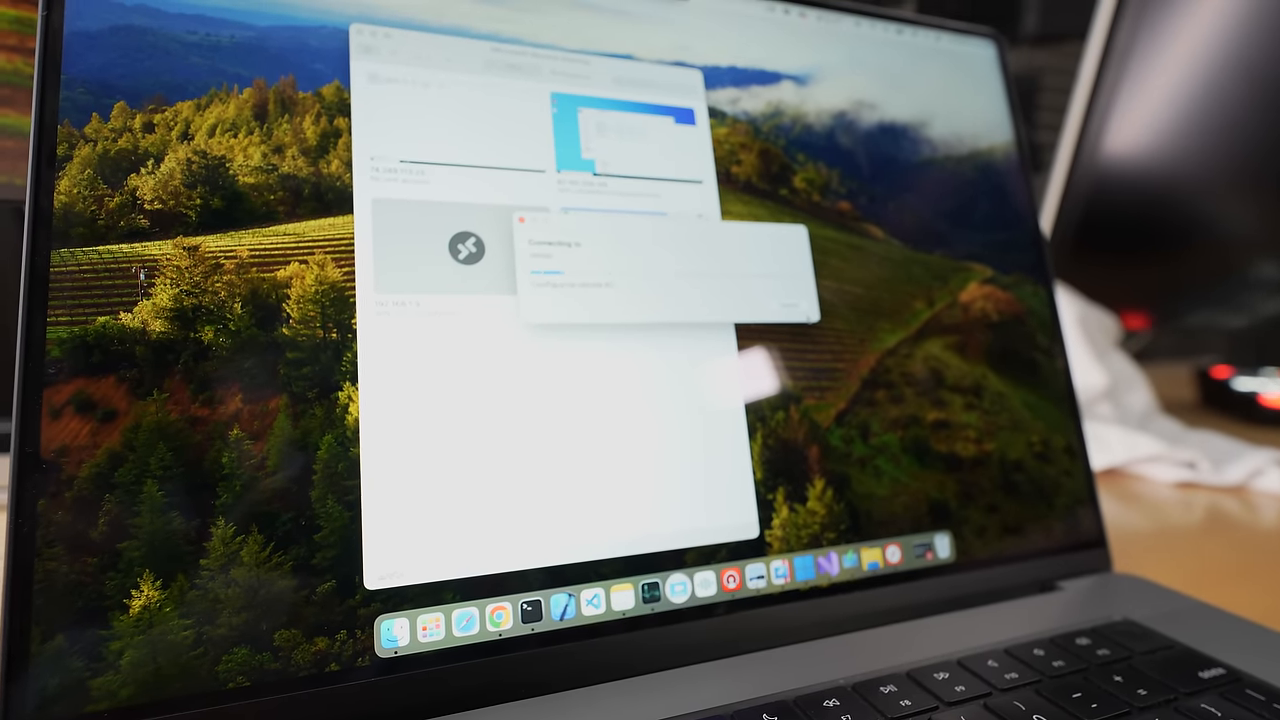